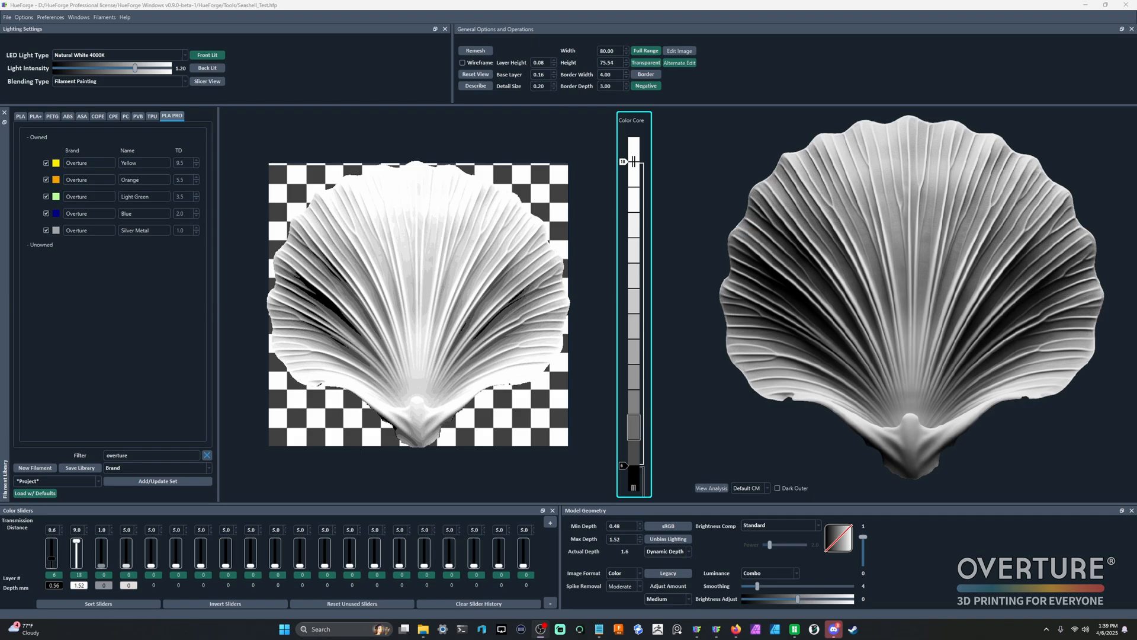
mouse_move(114, 241)
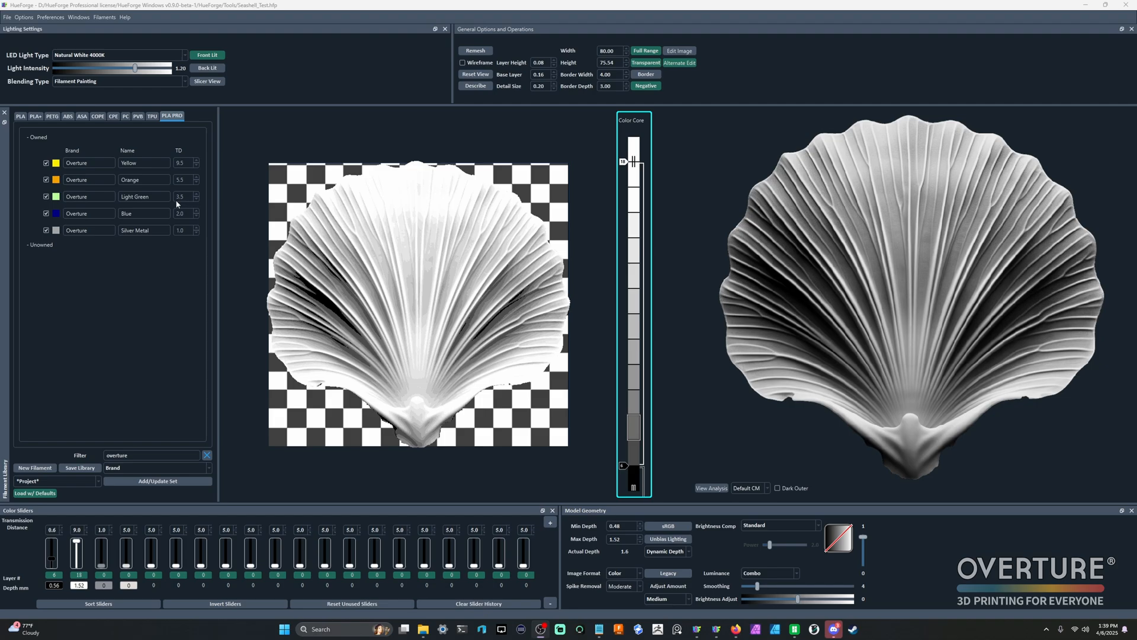
mouse_move(185, 188)
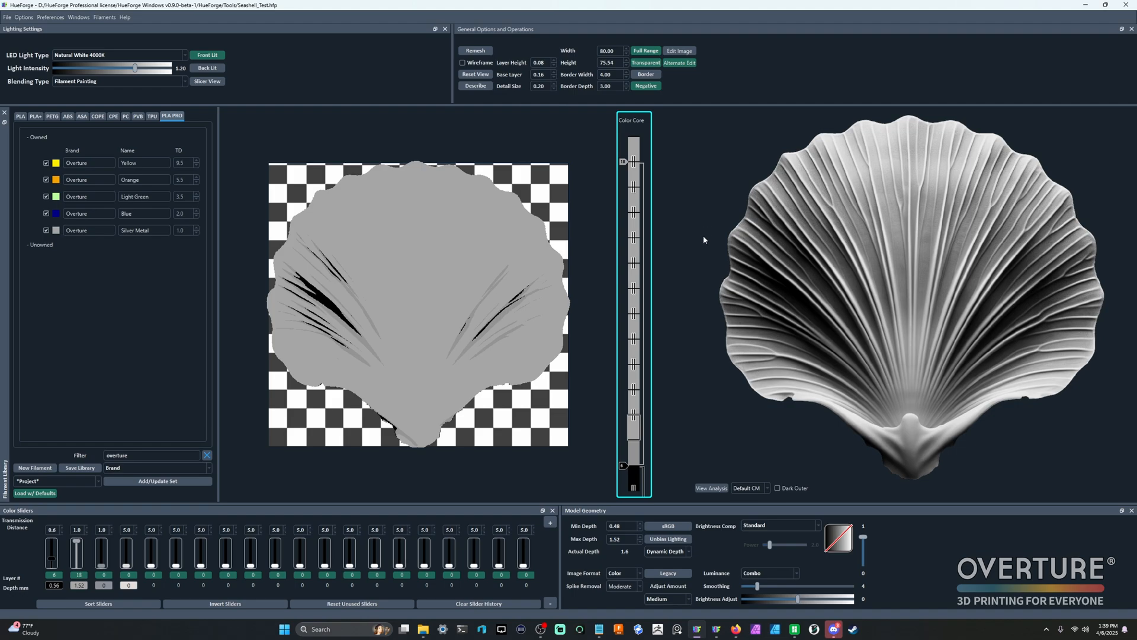
mouse_move(673, 305)
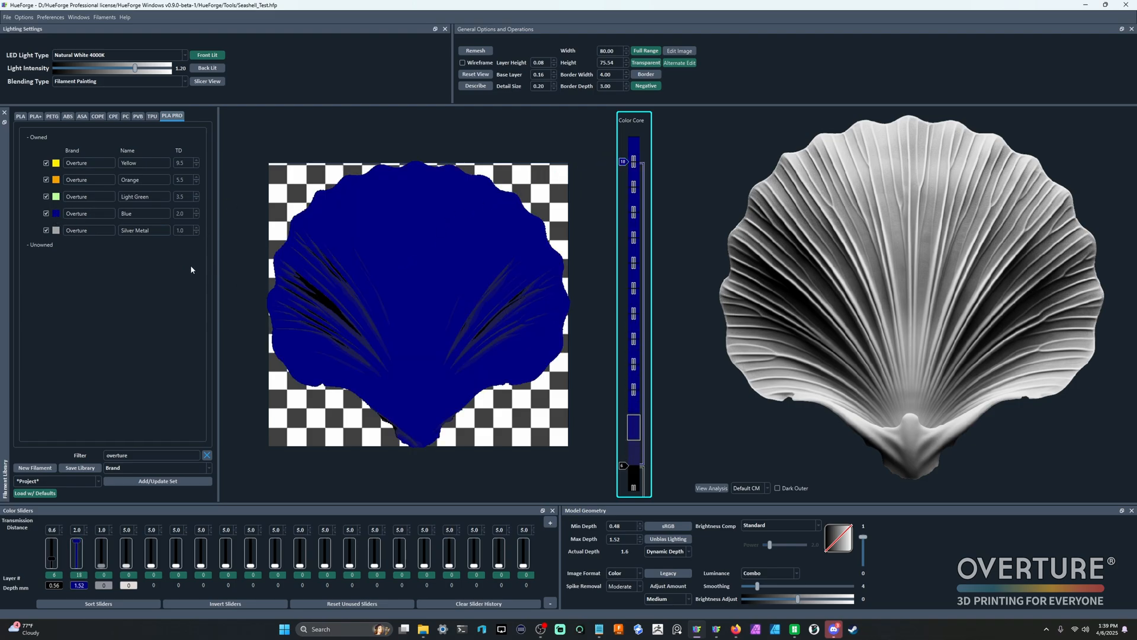
mouse_move(189, 273)
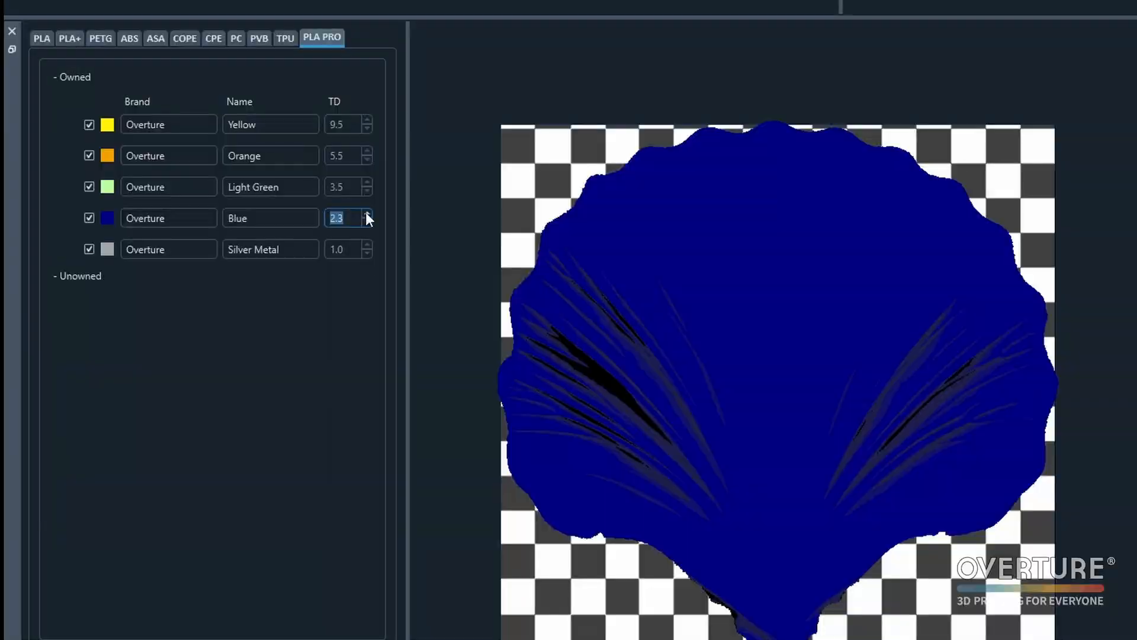
Raise Overture Blue's TD to 3.6 so the seashell preview shows more ridge detail.
click(367, 215)
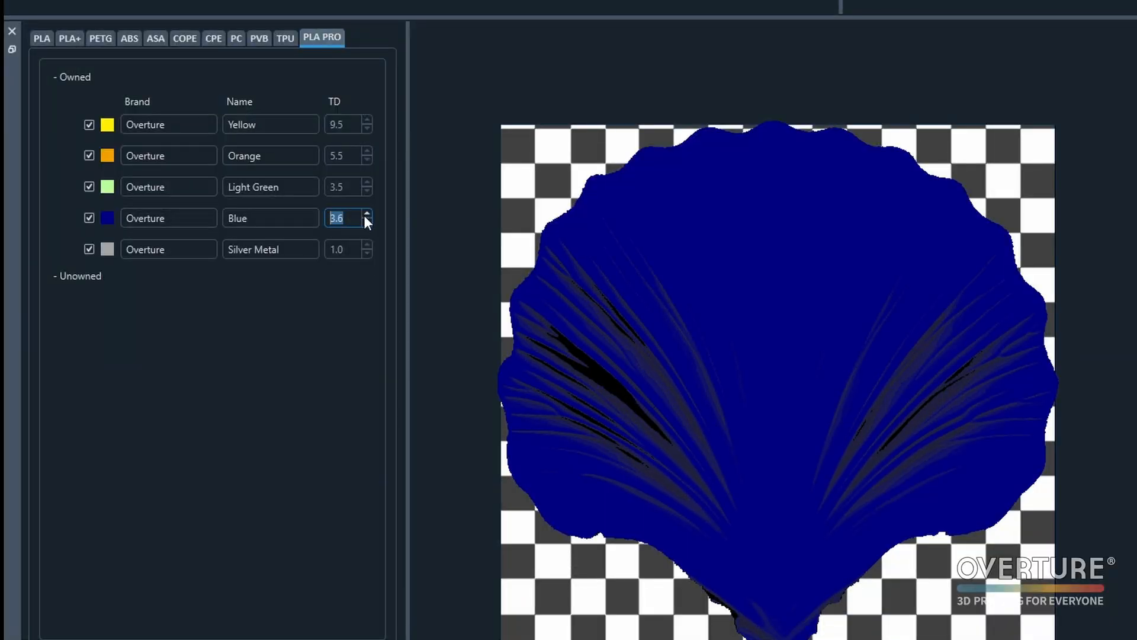